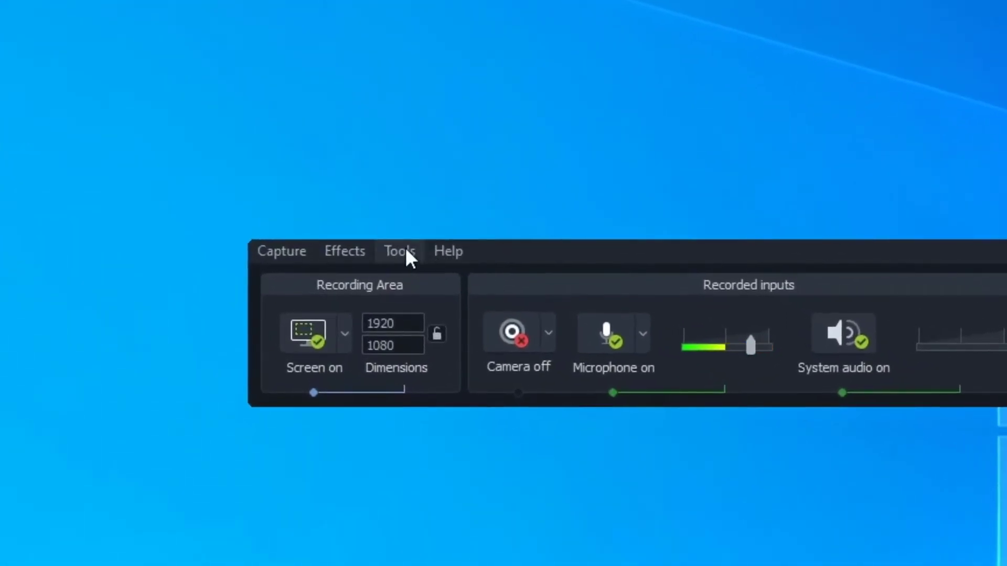
Set the target capture frame rate to 60 in the recorder's Inputs options
click(398, 251)
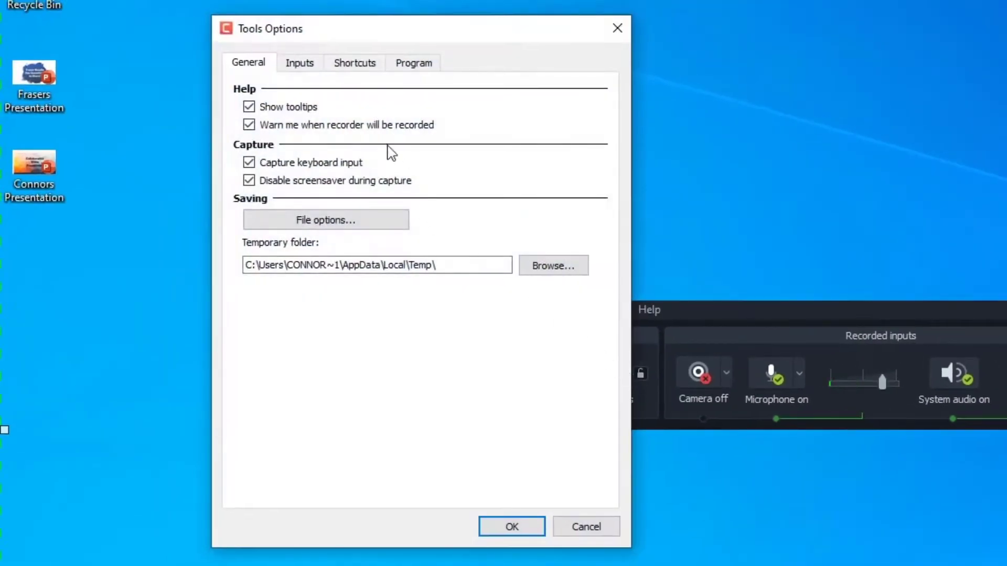
click(299, 62)
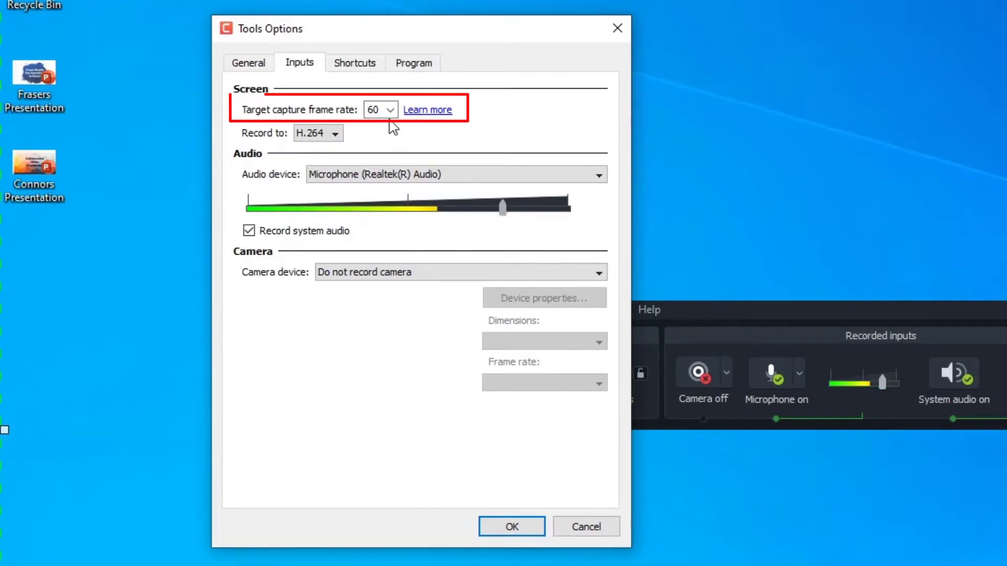
click(511, 526)
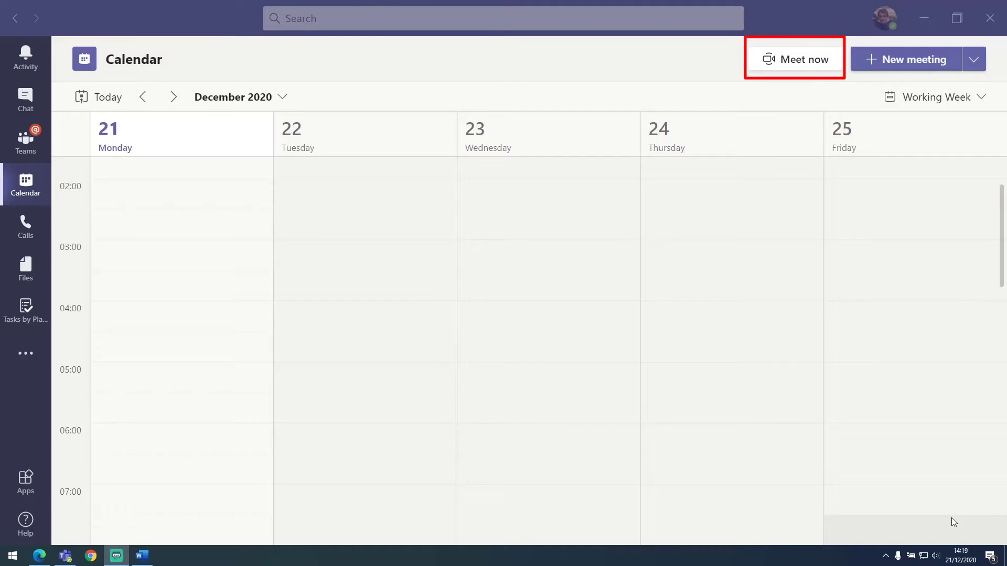
Start a Meet now meeting, join with computer audio and invite the partner by searching 'Fras'
click(794, 59)
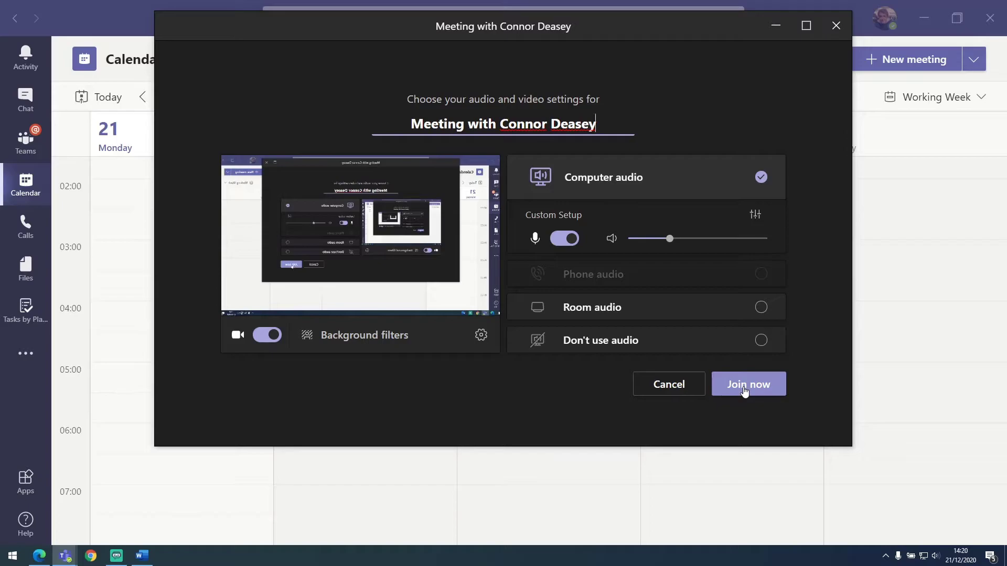
click(748, 384)
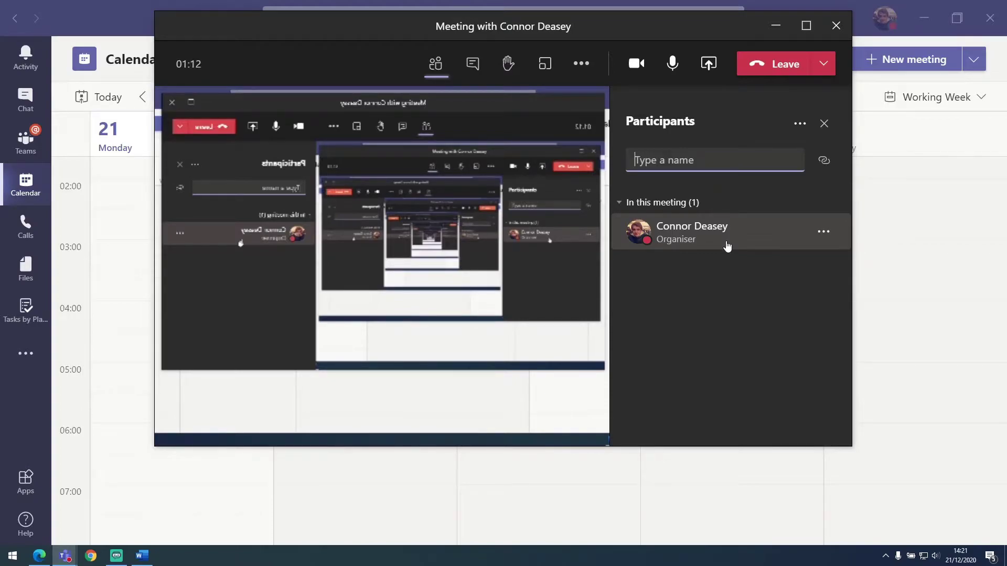
text(Fras)
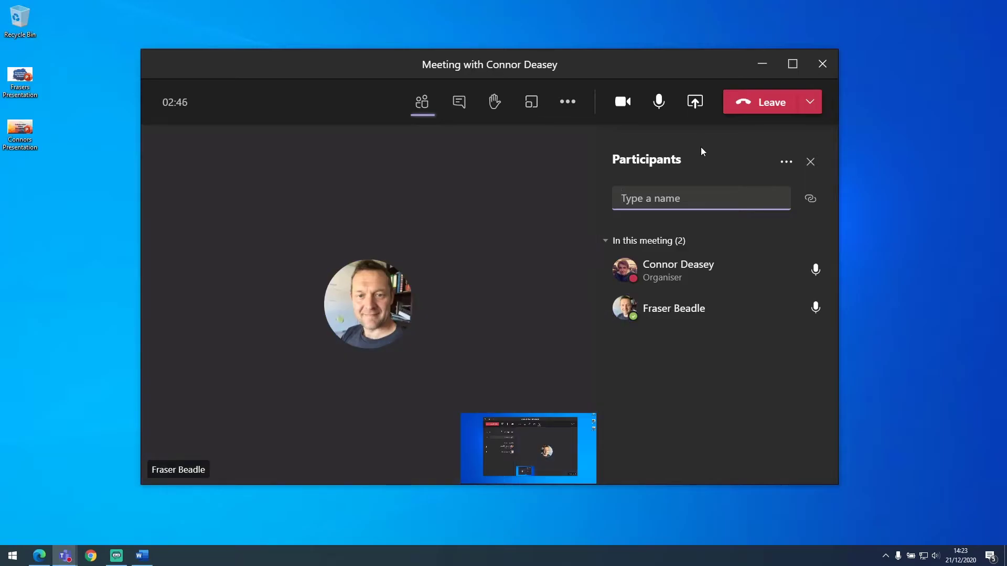
mouse_move(694, 102)
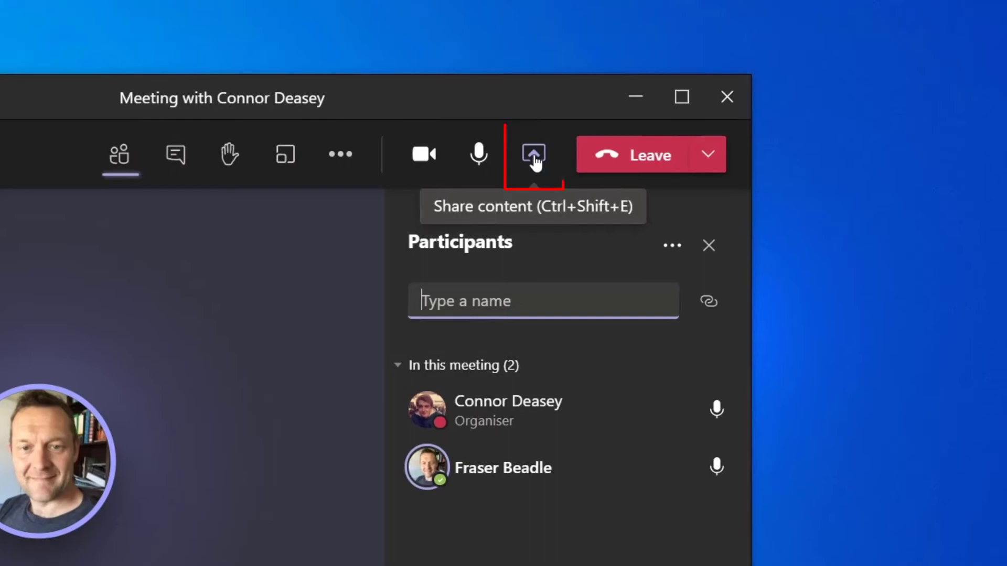
Share the whole first desktop screen (Screen #1) with the meeting
click(533, 154)
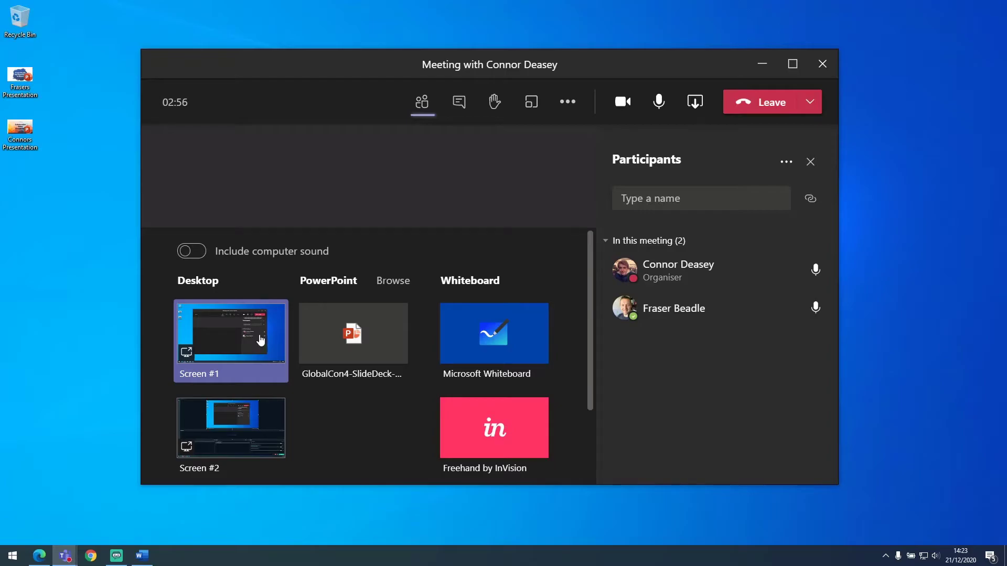
click(230, 333)
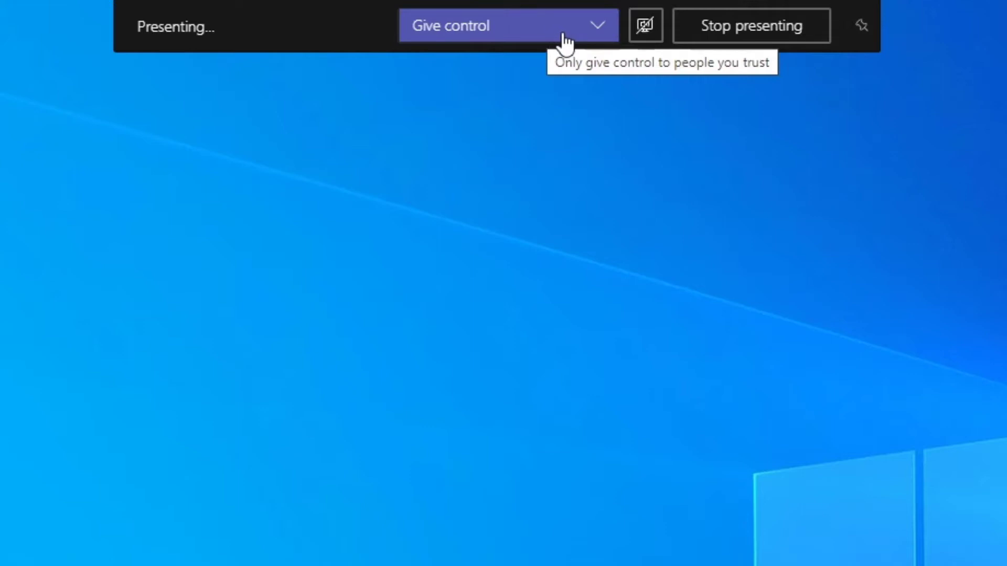
Give control of the shared desktop to the other participant from the presenting bar
click(507, 25)
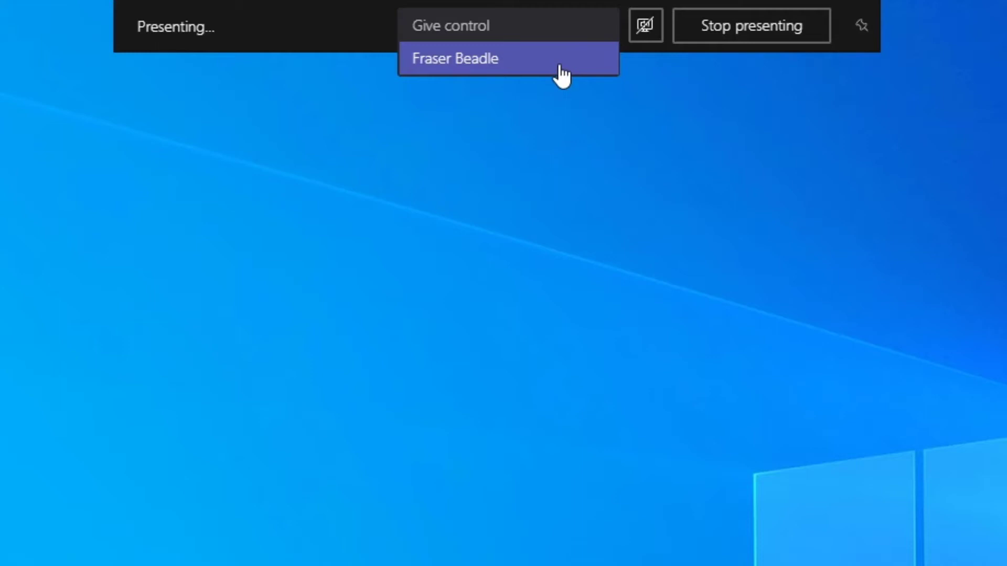
click(456, 57)
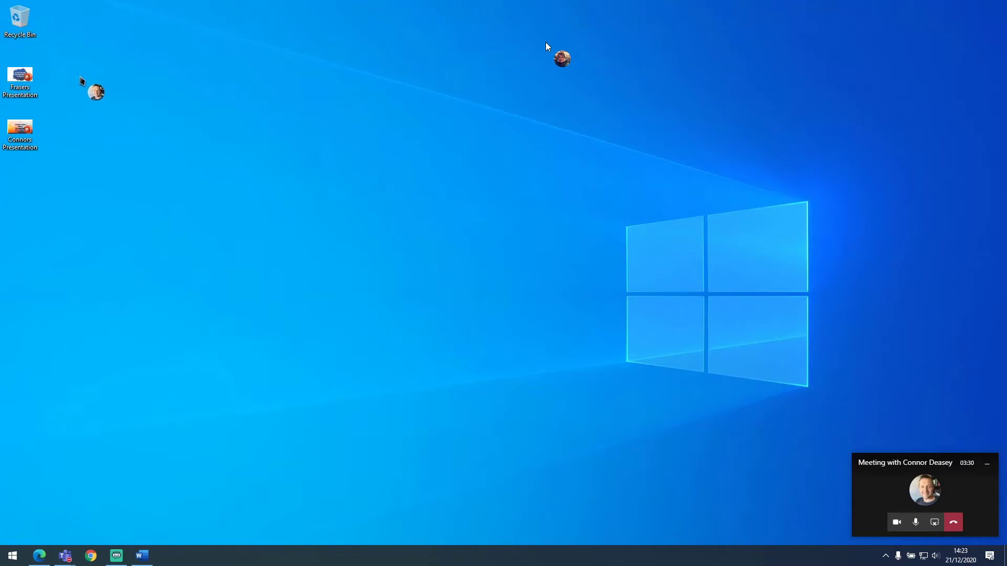
Test control on a desktop presentation file, then include computer sound in the share
right_click(19, 81)
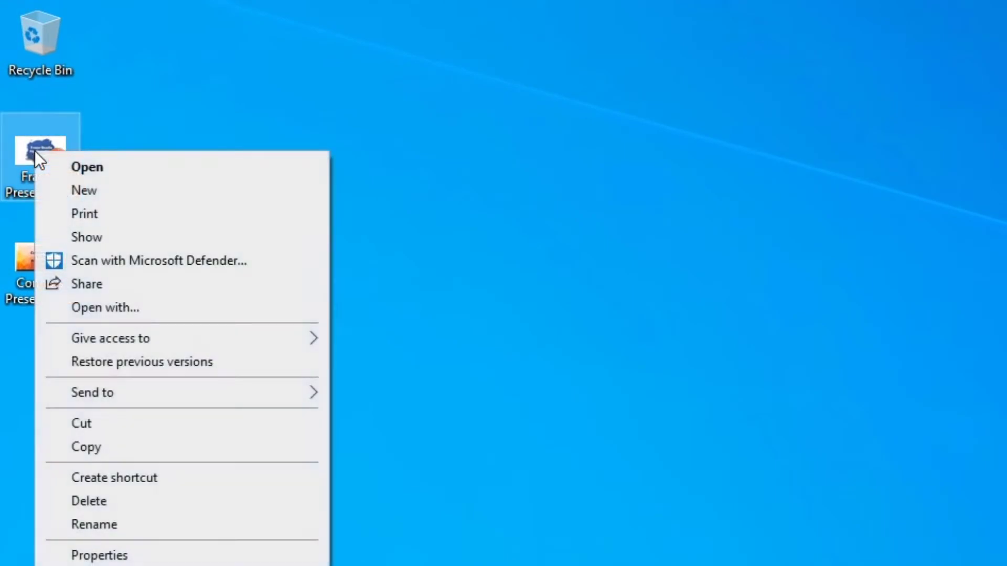
mouse_move(87, 237)
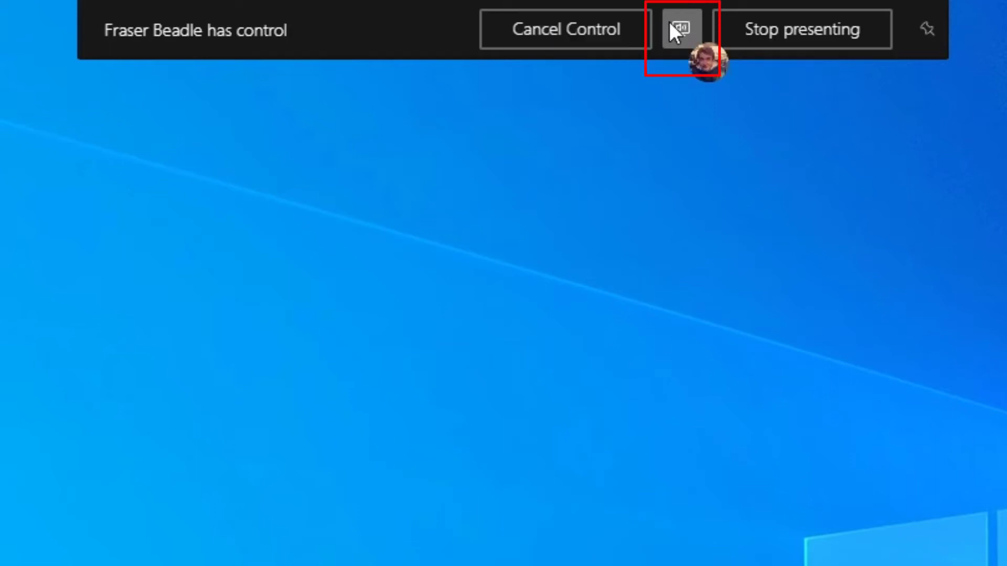
click(681, 30)
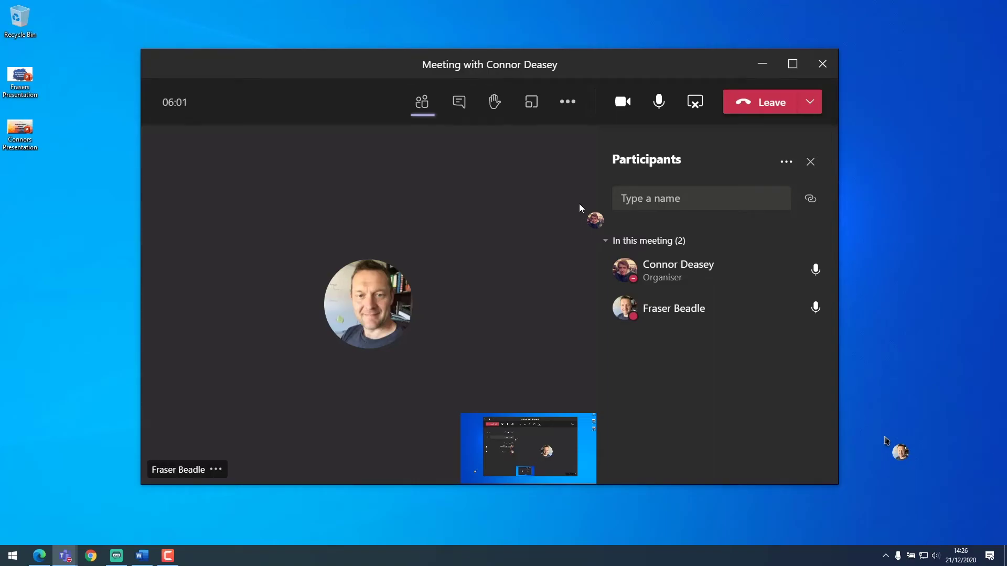
Show Device settings via More actions and review the speaker and microphone choices
click(567, 102)
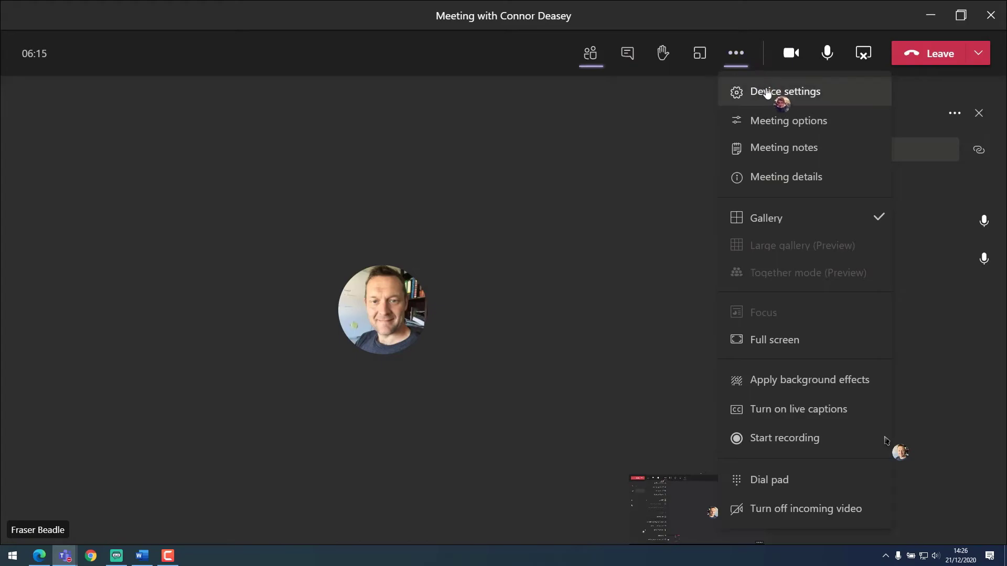
click(784, 91)
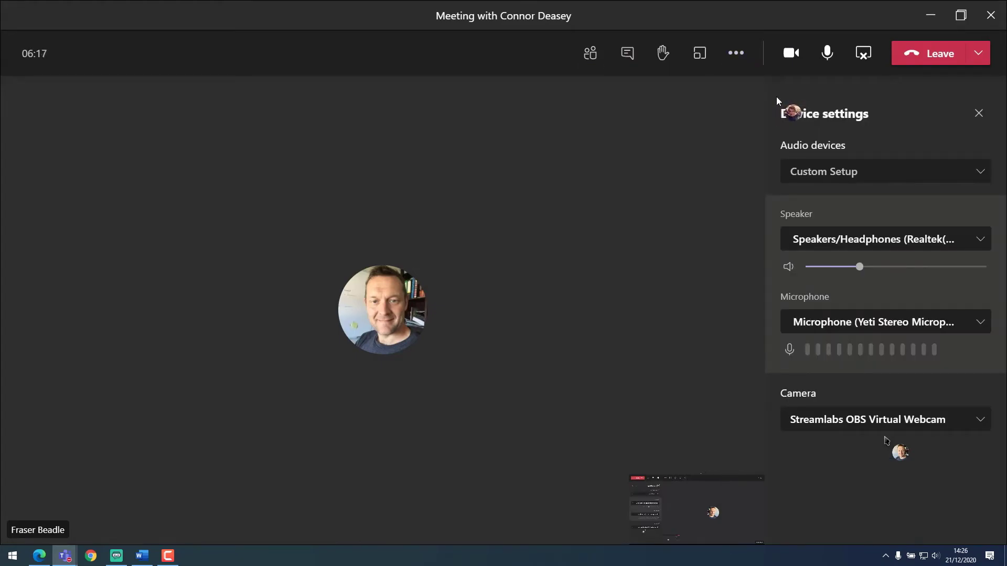
click(886, 239)
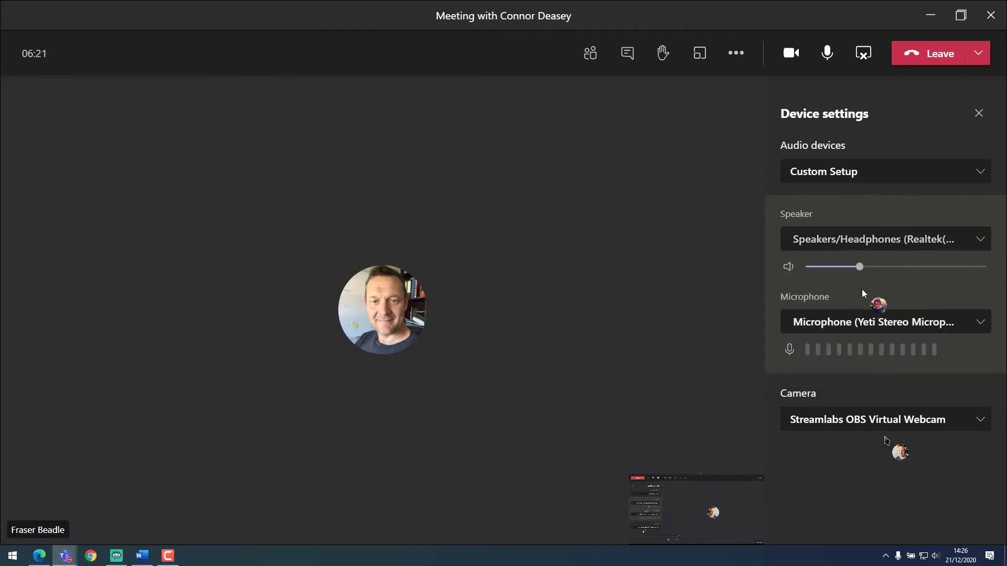
click(930, 15)
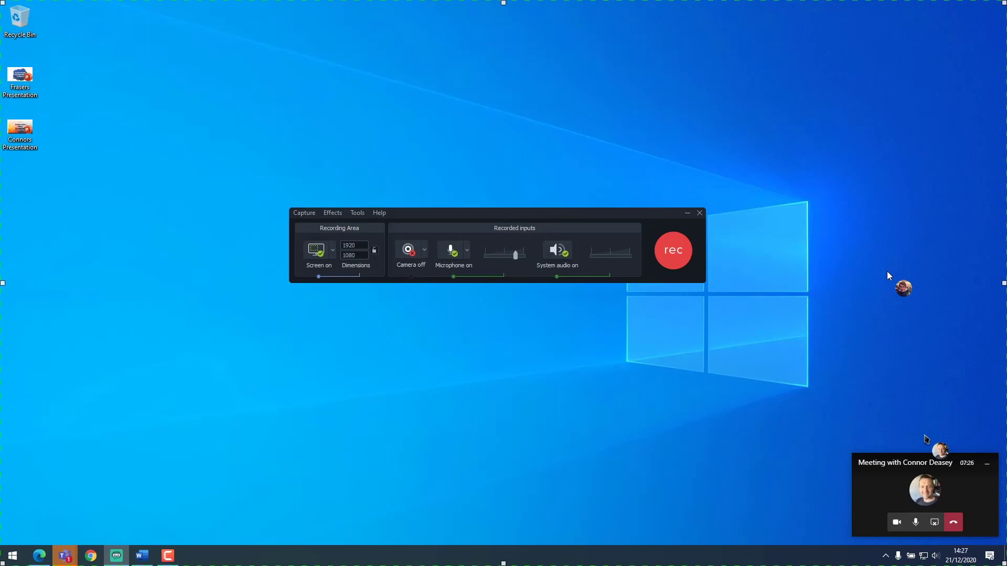
Start the Camtasia recording of the full desktop with microphone and system audio
click(672, 249)
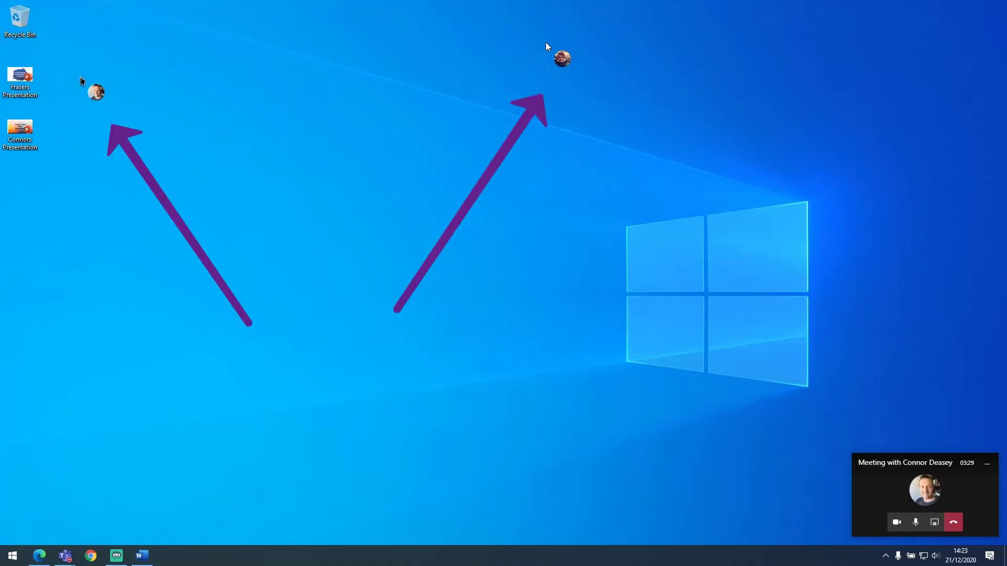